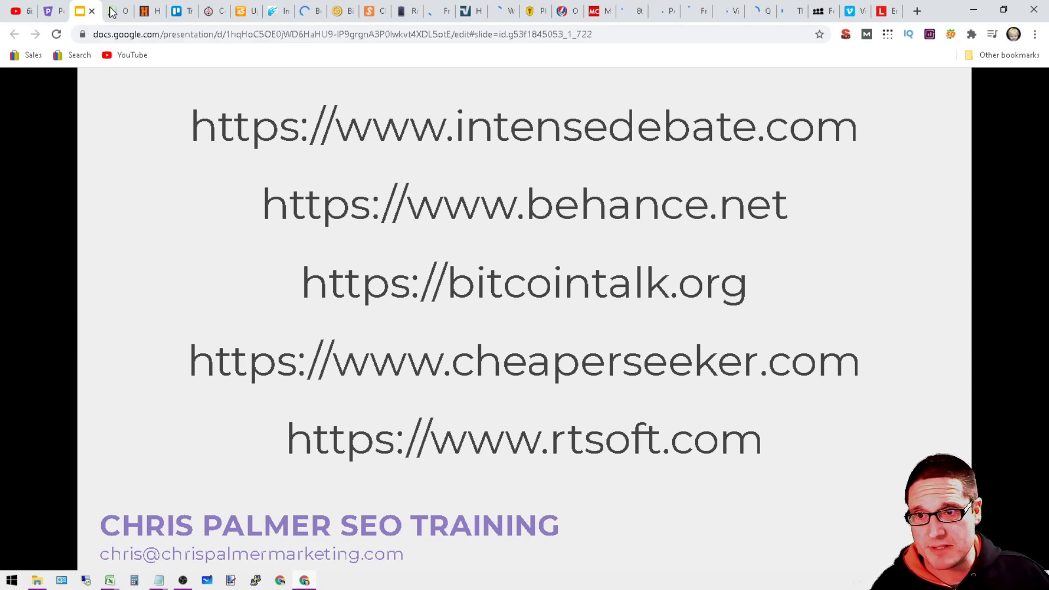
# Switch to OpenStreetMap's homepage with its welcome panel and North America map.
pyautogui.click(114, 12)
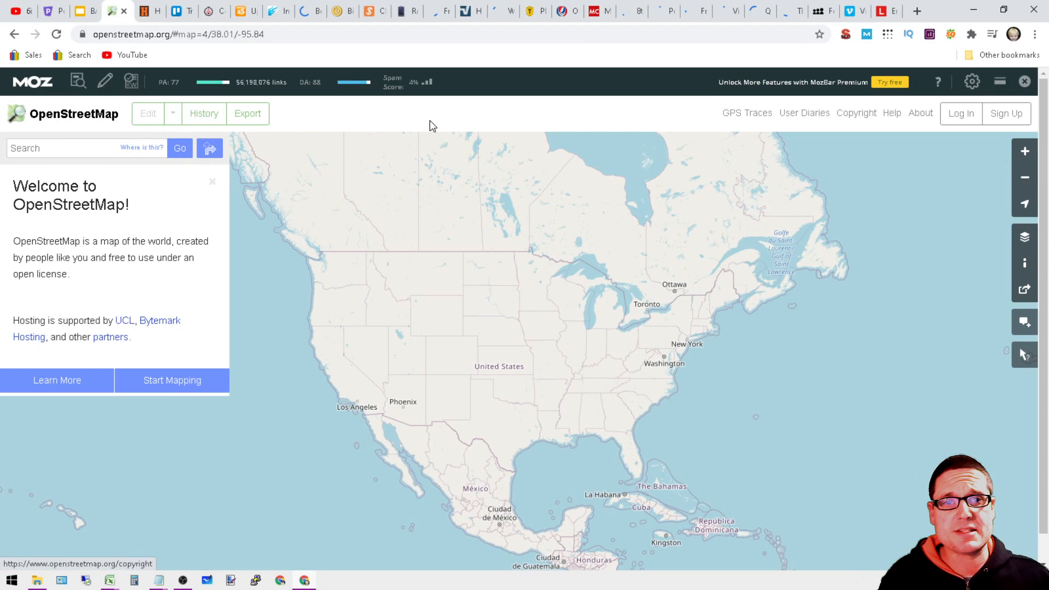
pyautogui.moveTo(528, 180)
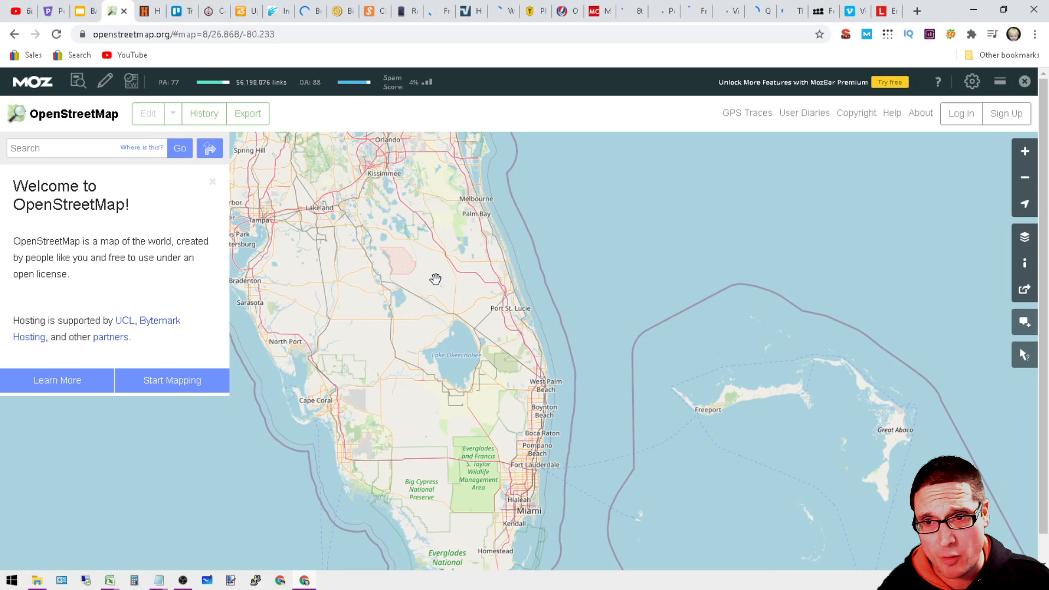
pyautogui.moveTo(156, 15)
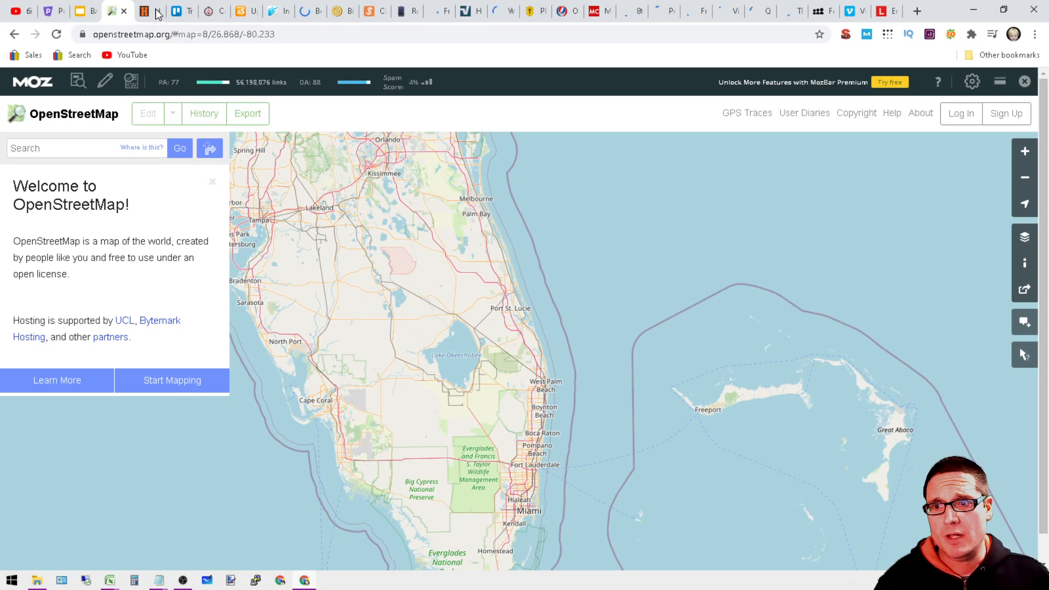
# Bring up HuntingNet.com's forum homepage with its login box and General Hunting Forums.
pyautogui.click(148, 11)
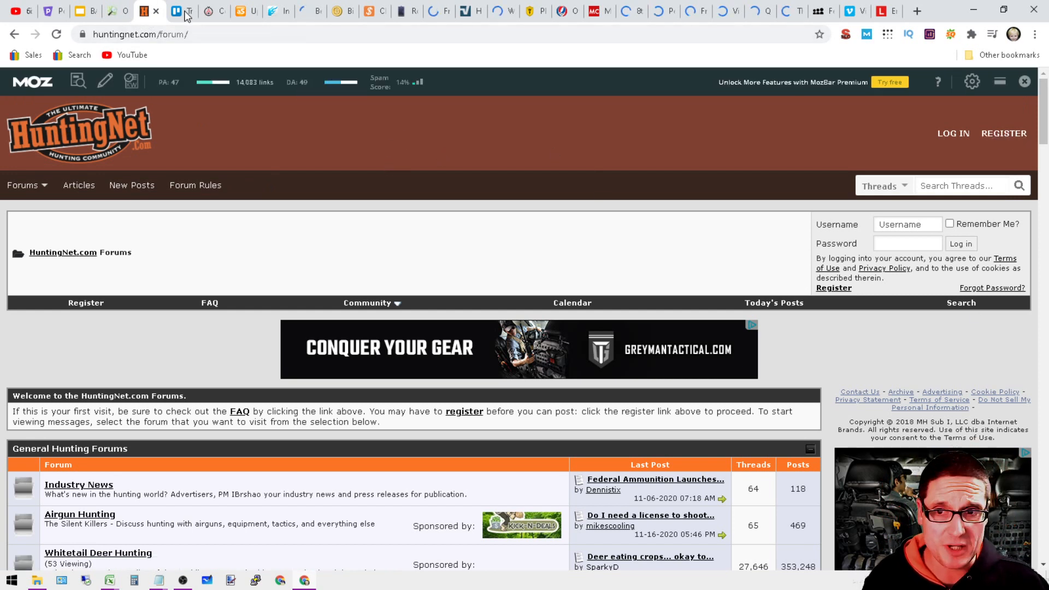
# View Trello's homepage and use the browser toolbar icons, then move on to Triberr.
pyautogui.click(180, 12)
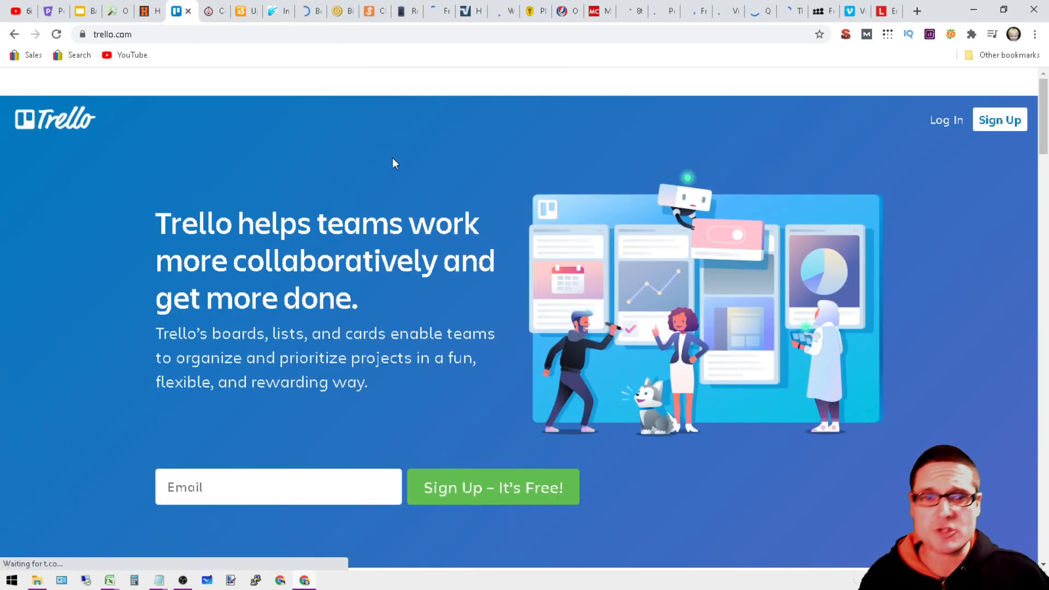
pyautogui.click(865, 34)
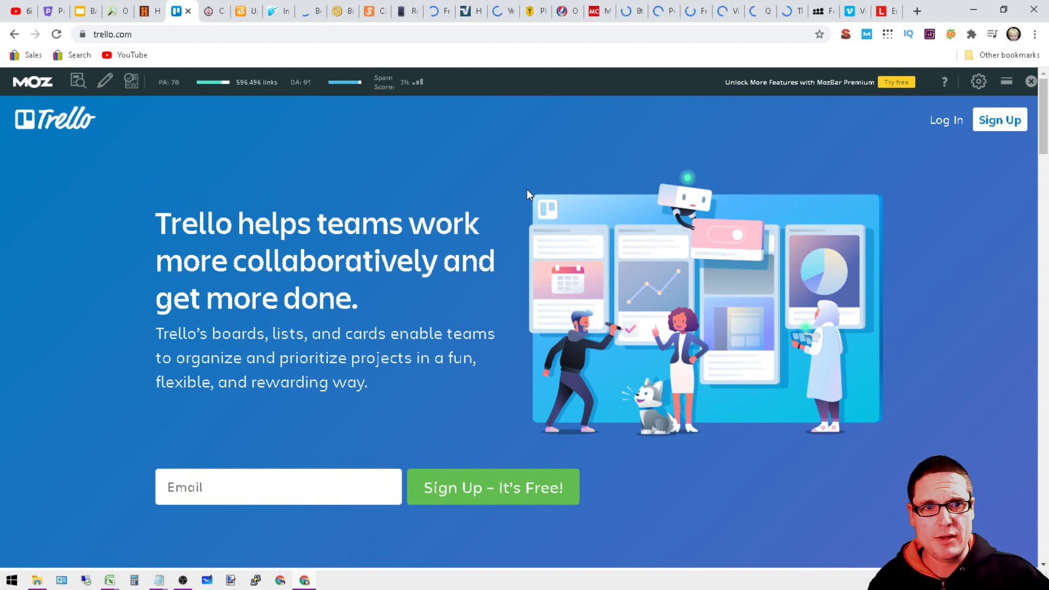
pyautogui.click(819, 34)
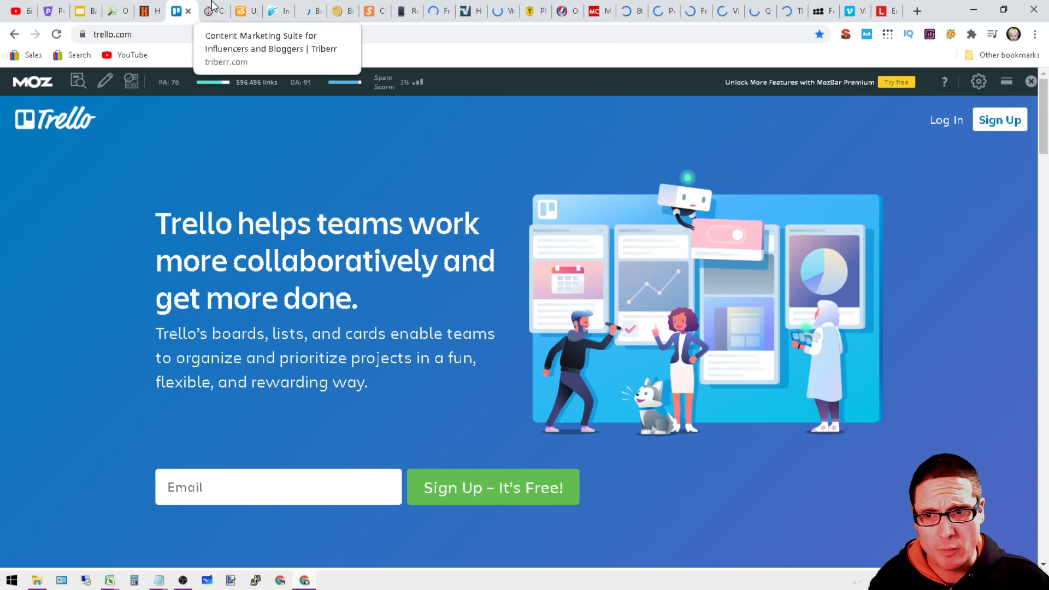
pyautogui.click(213, 11)
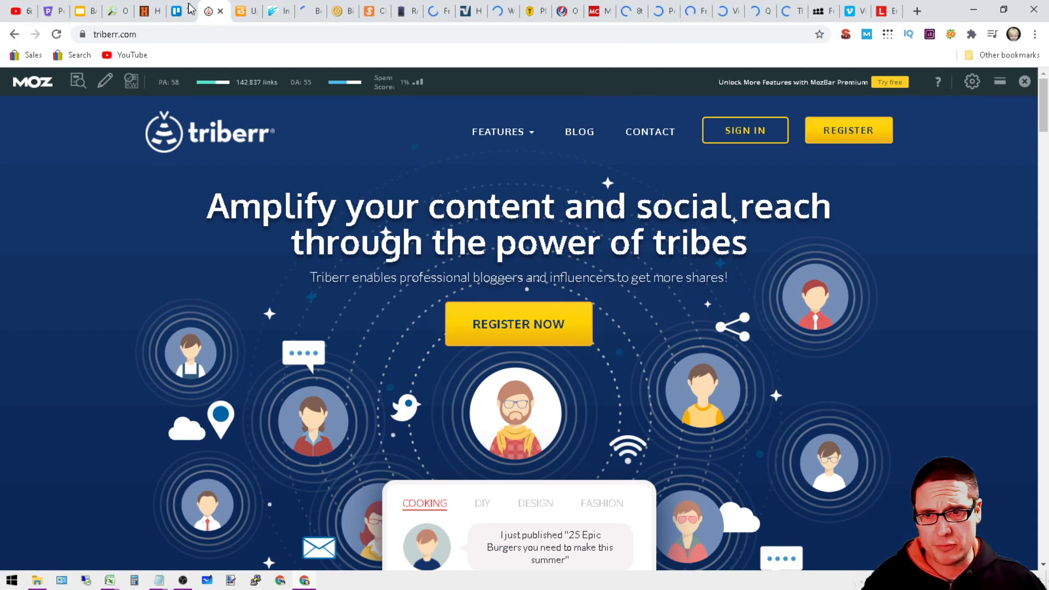
# Visit authorSTREAM's homepage, then IntenseDebate's, scrolling down to its footer.
pyautogui.click(240, 11)
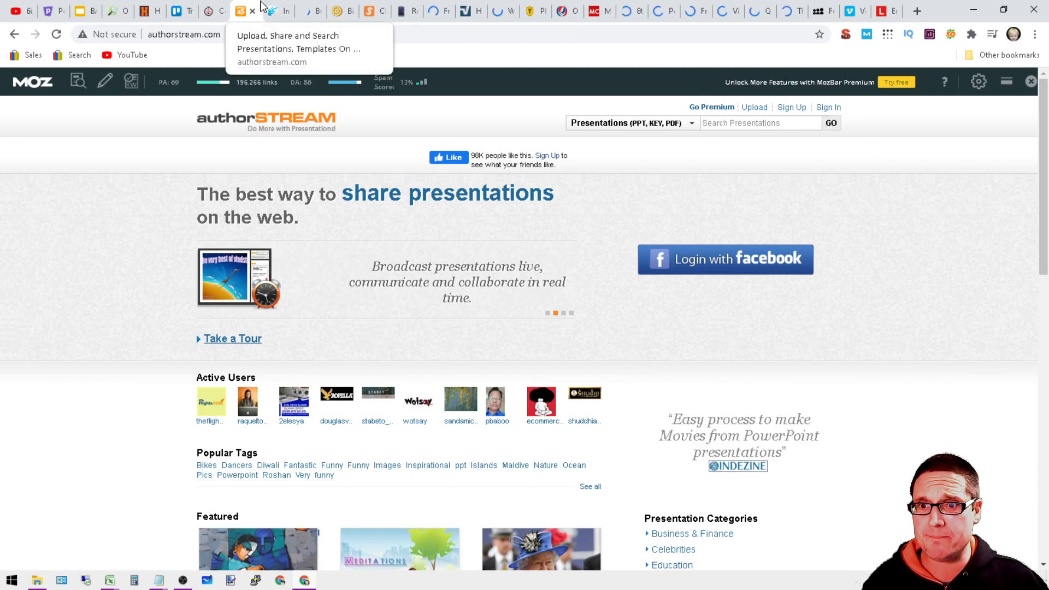
pyautogui.click(276, 11)
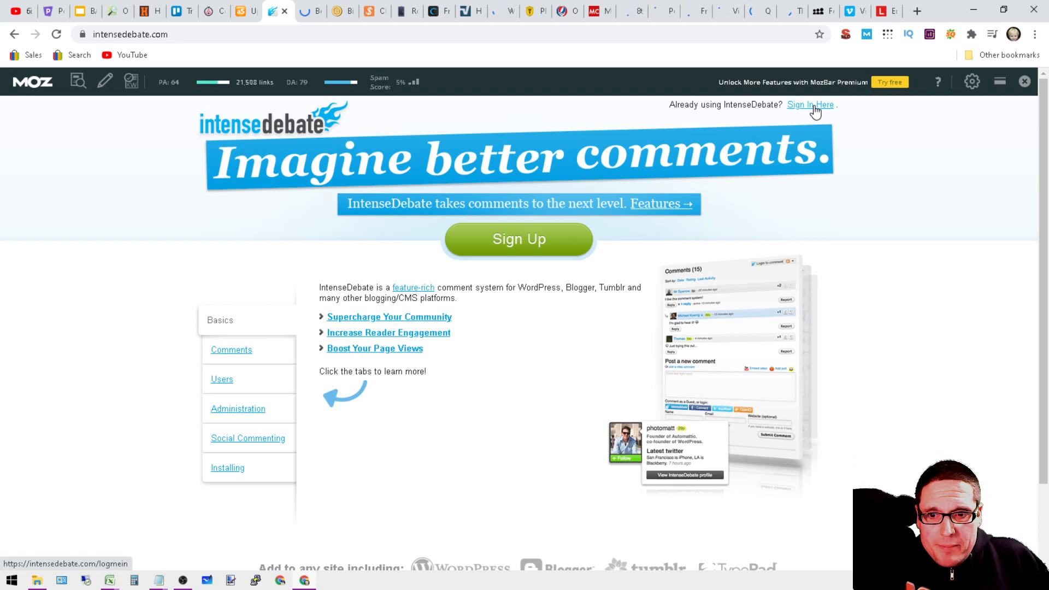
pyautogui.scroll(-3)
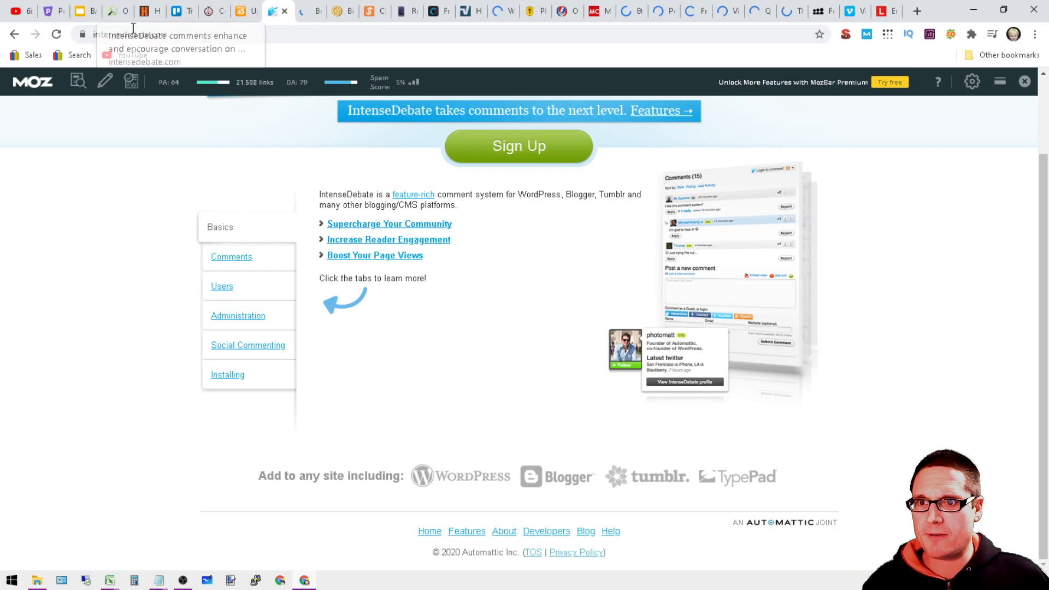
# View Behance's Lightroom gallery page, then move on to the Bitcoin Forum.
pyautogui.click(309, 11)
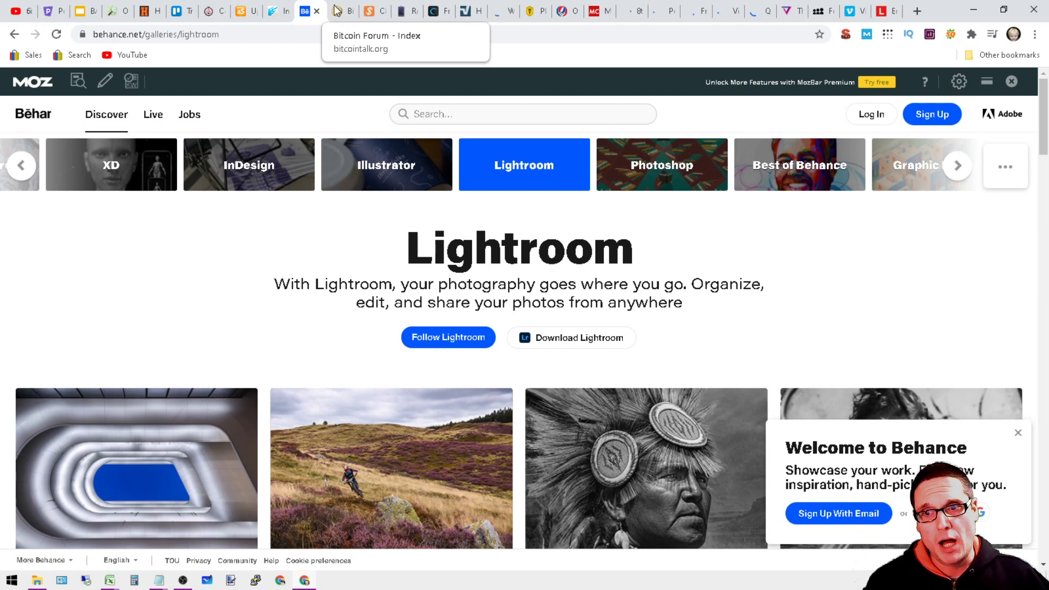
pyautogui.click(342, 11)
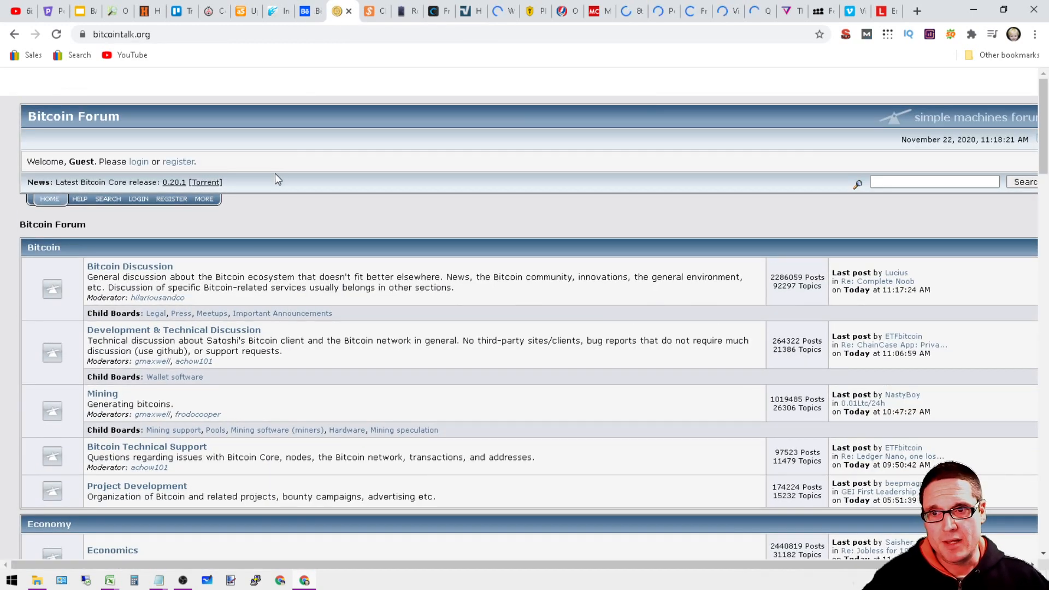
# Bookmark the bitcointalk.org forum index, browse its boards, then go to CheaperSeeker.
pyautogui.click(908, 34)
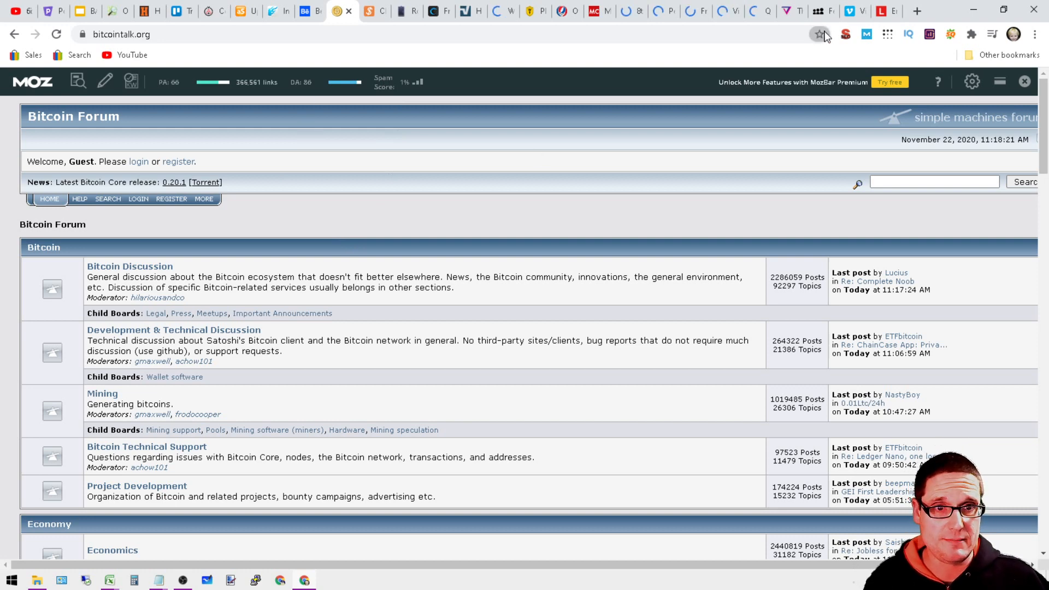
pyautogui.click(819, 34)
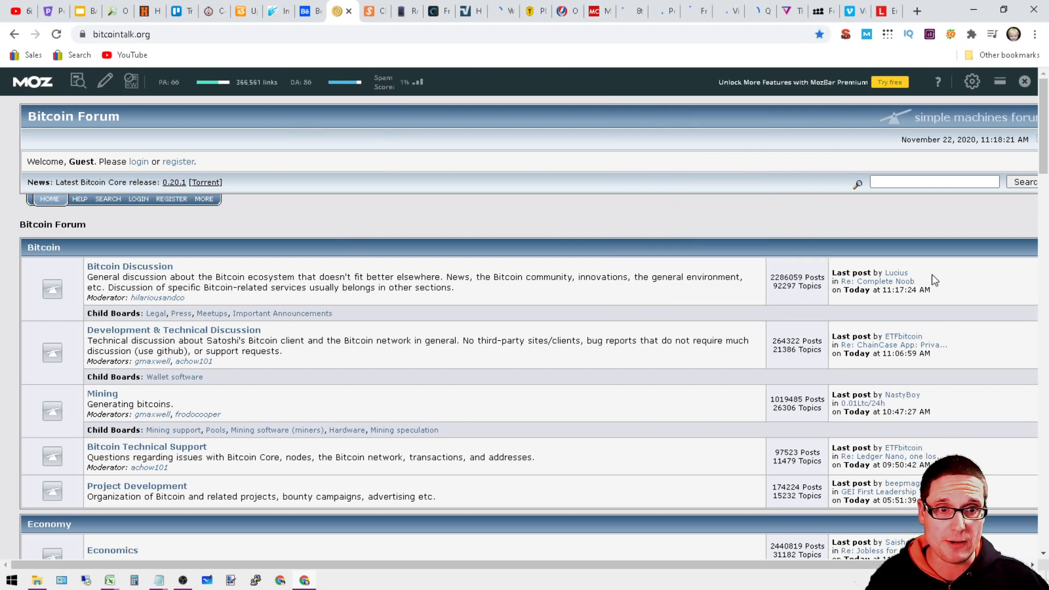
pyautogui.scroll(-3)
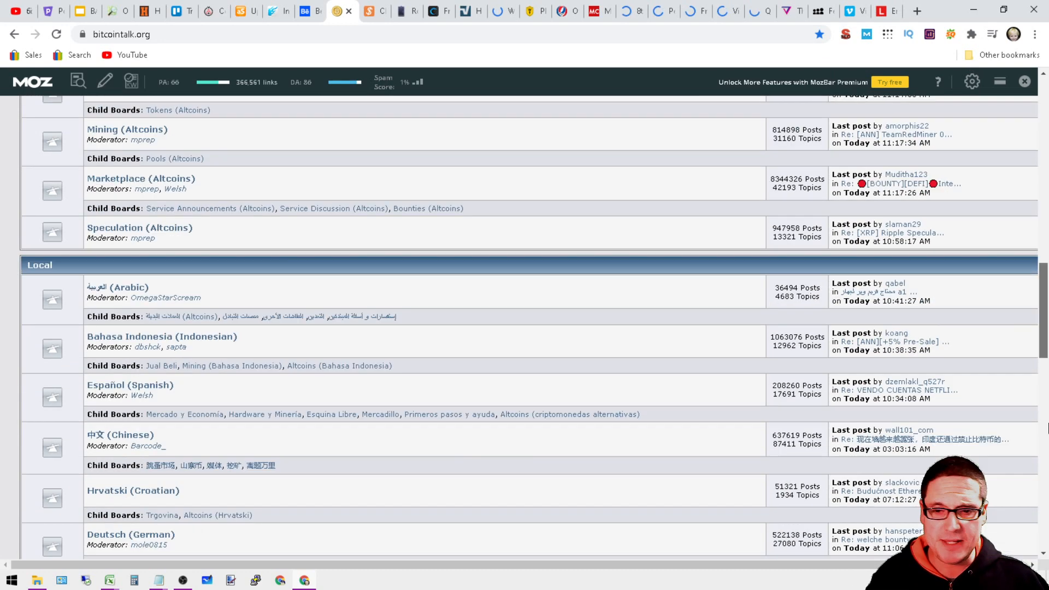
pyautogui.scroll(-3)
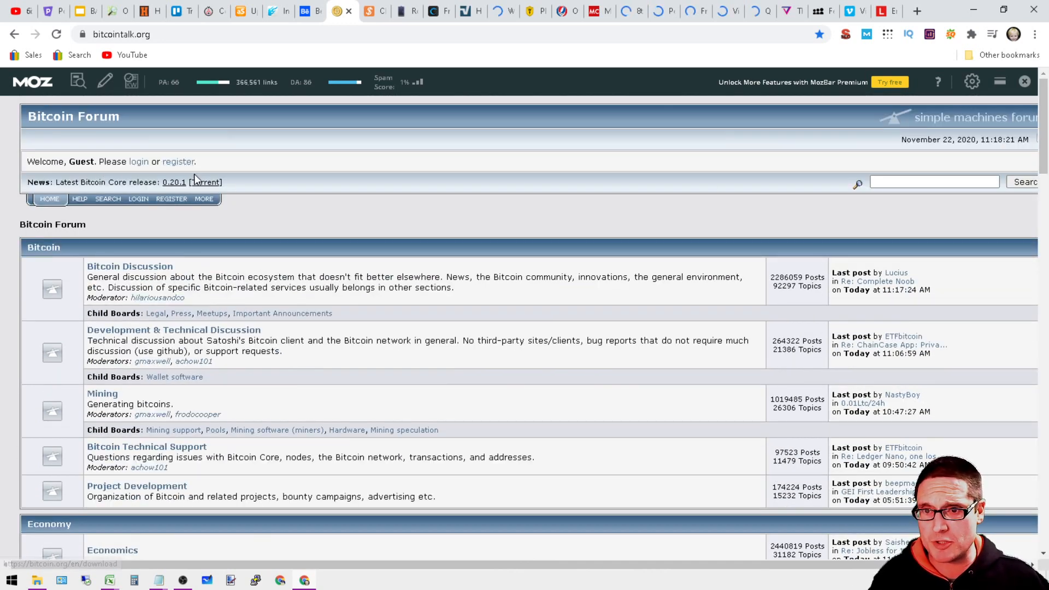
pyautogui.click(368, 11)
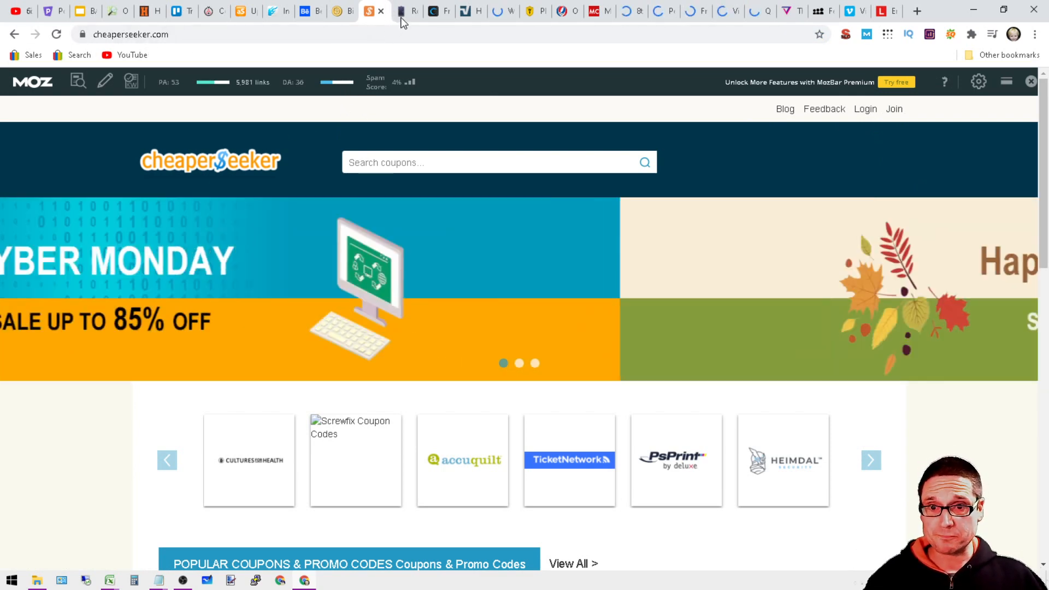
# Leave CheaperSeeker's coupon homepage for the Robinson Technologies (rtsoft.com) homepage.
pyautogui.click(380, 11)
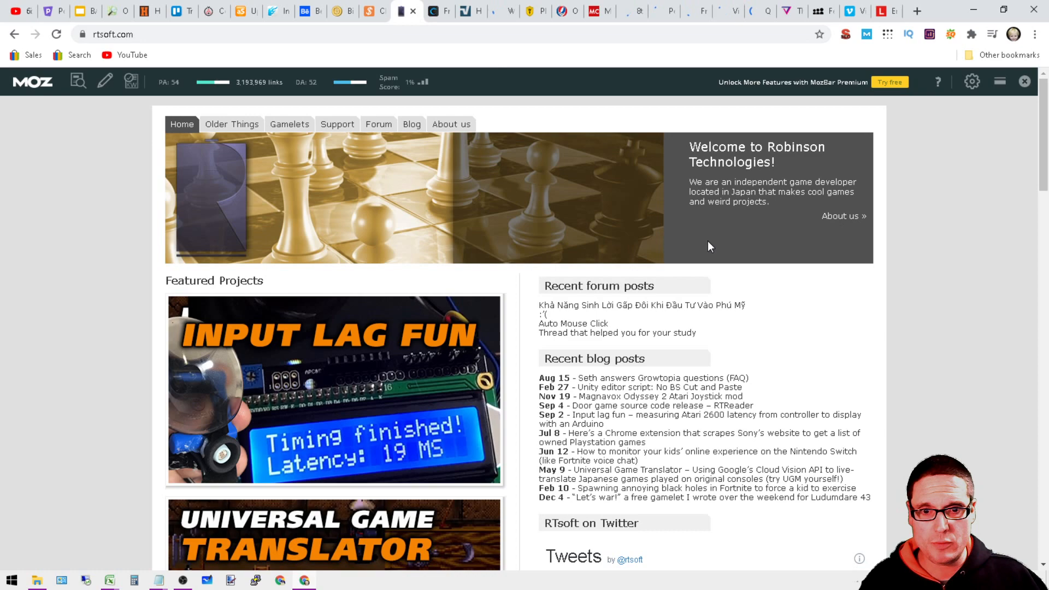
pyautogui.moveTo(568, 327)
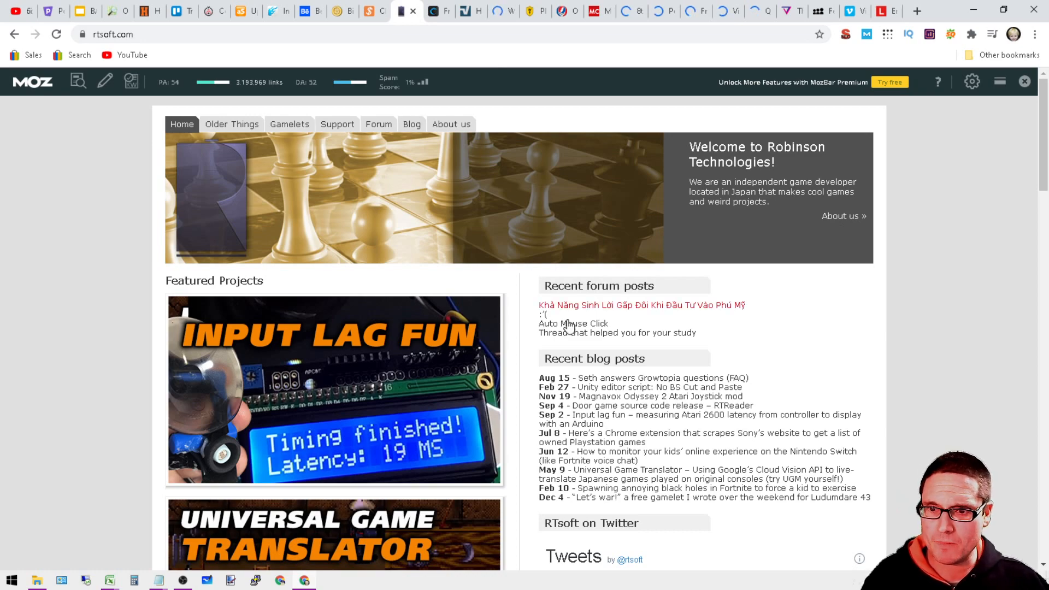
# Browse the RTsoft homepage's posts and tweets, then load the rtsoft.com/forums page.
pyautogui.scroll(-3)
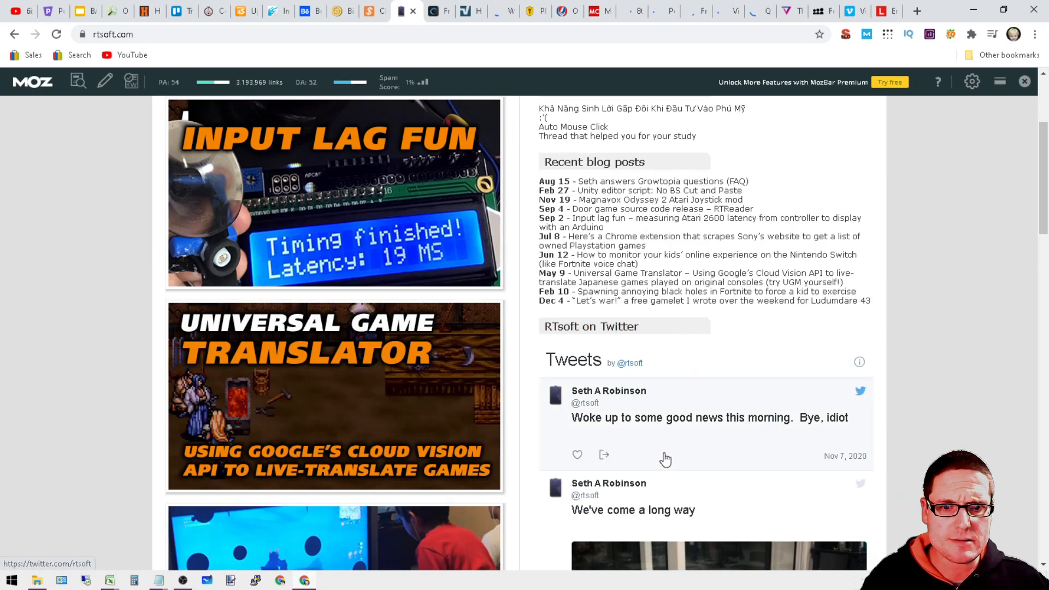
pyautogui.scroll(3)
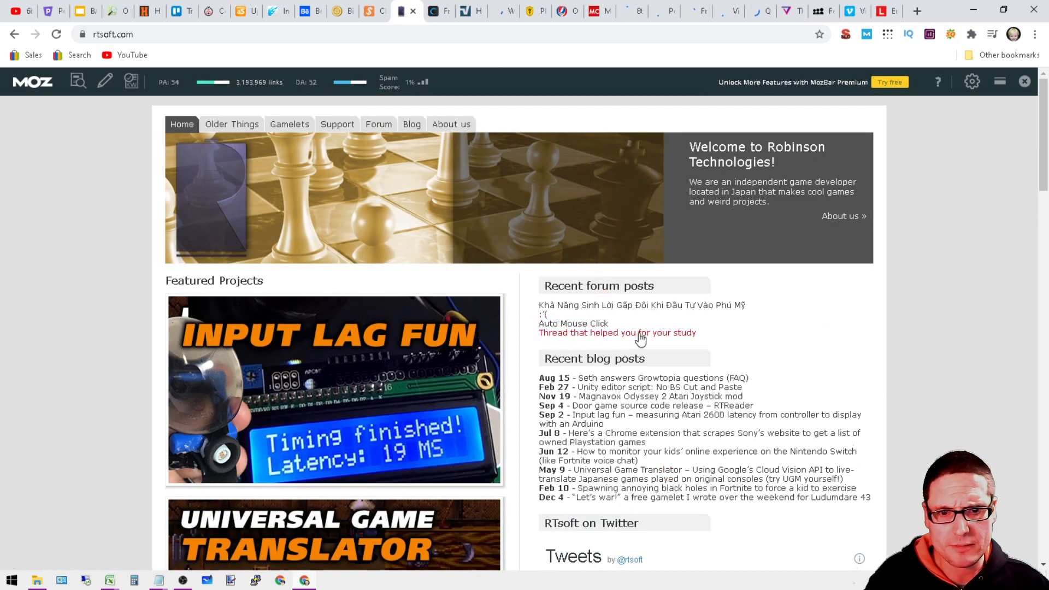
pyautogui.moveTo(585, 305)
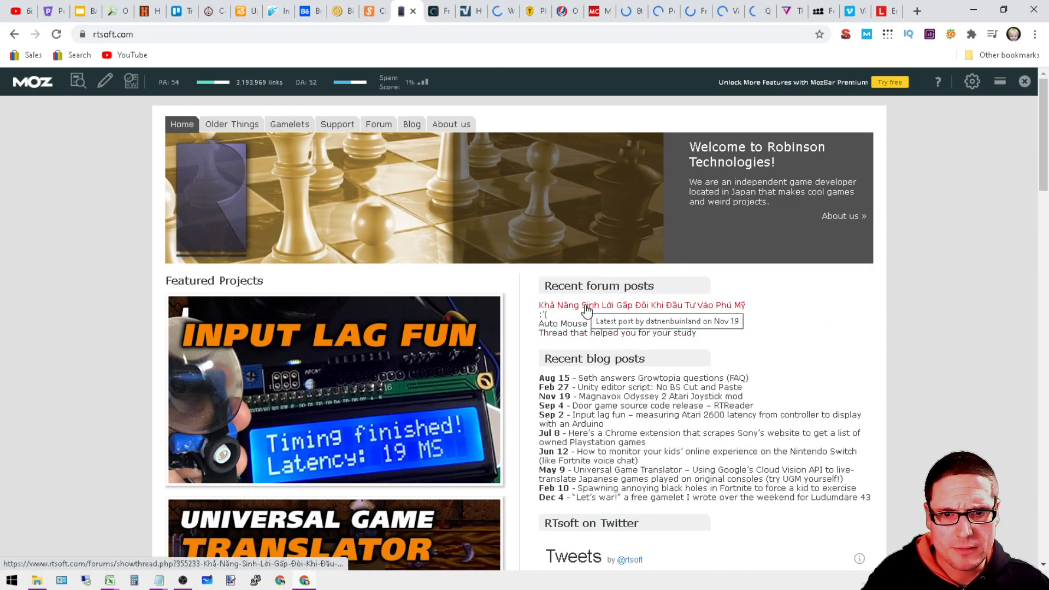
pyautogui.moveTo(646, 143)
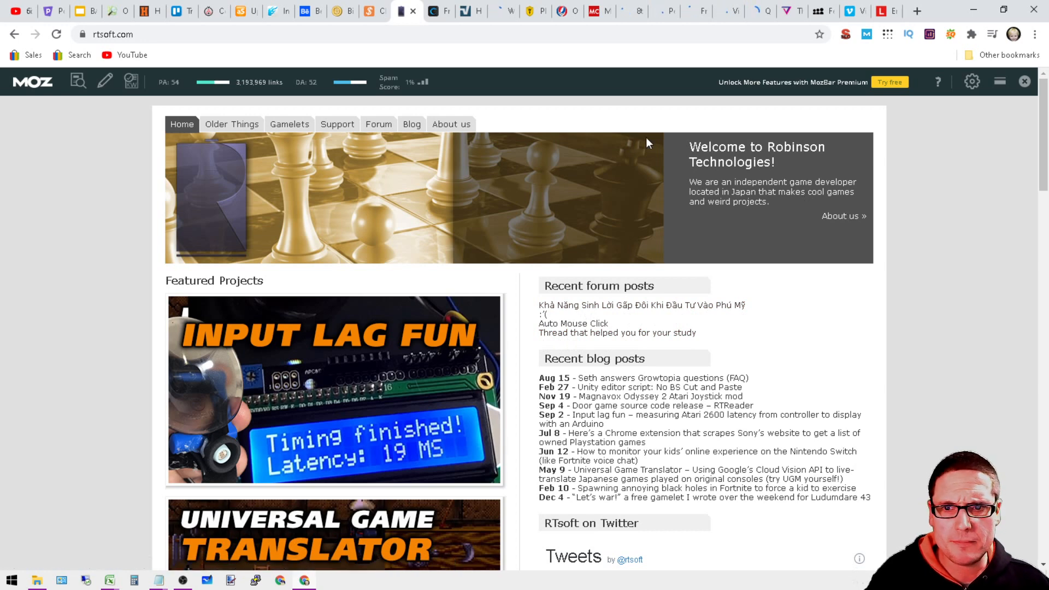
pyautogui.click(378, 124)
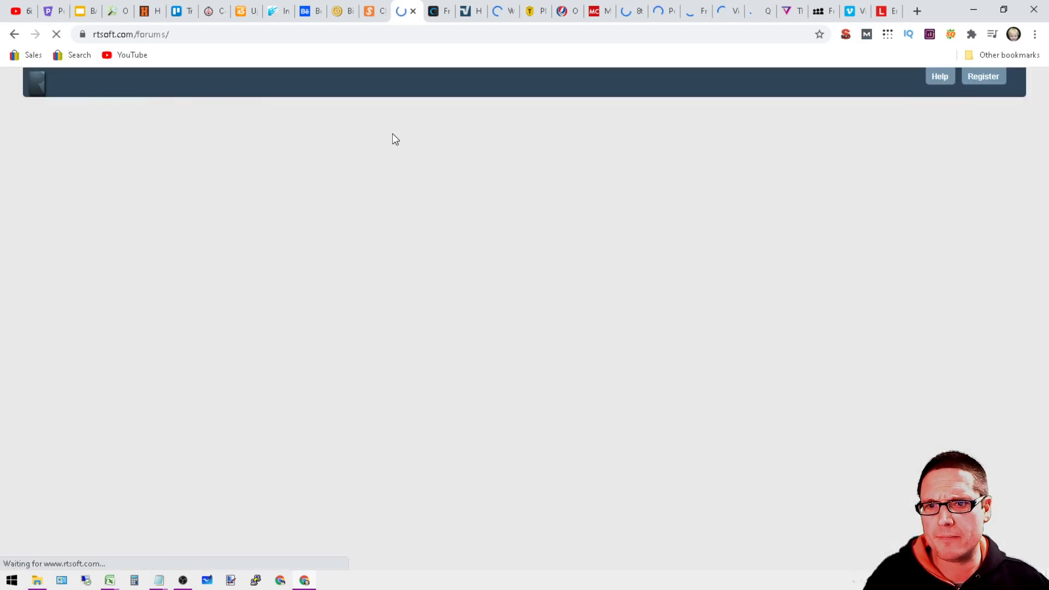